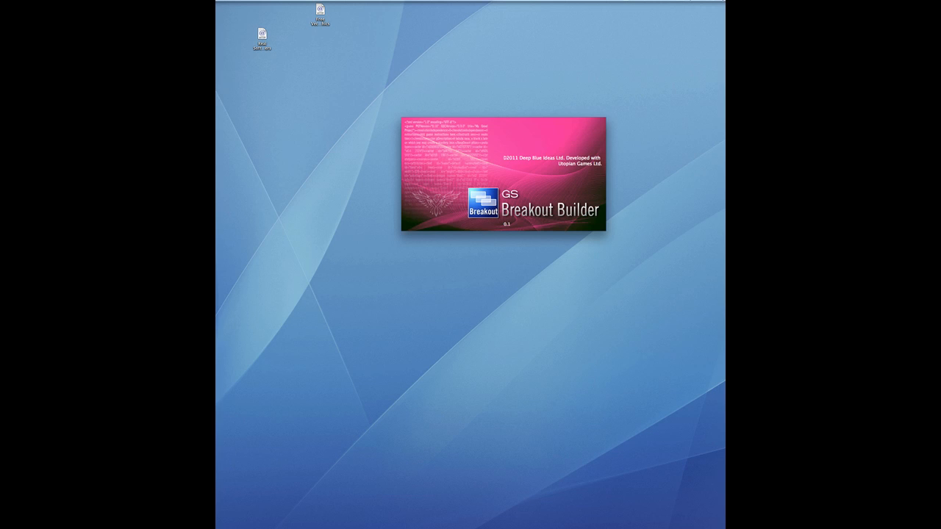
mouse_move(367, 230)
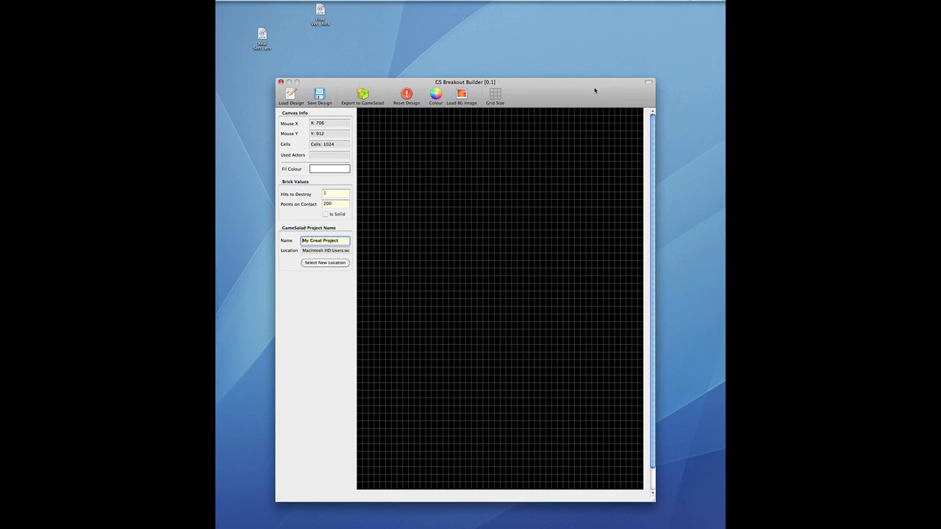
mouse_move(487, 236)
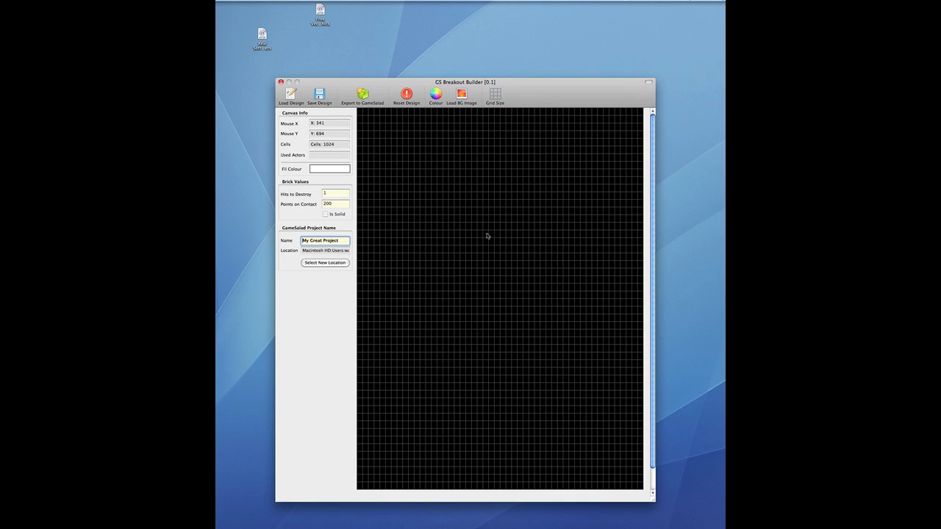
mouse_move(528, 251)
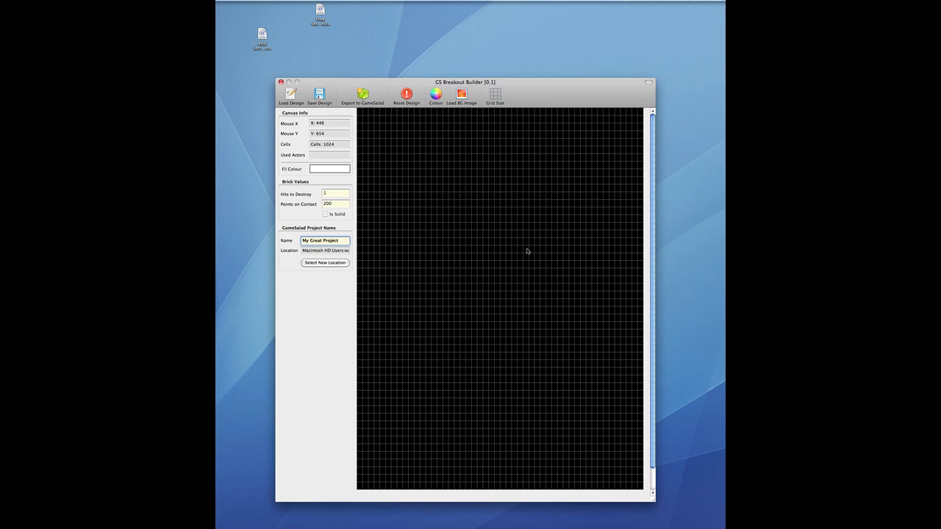
mouse_move(544, 181)
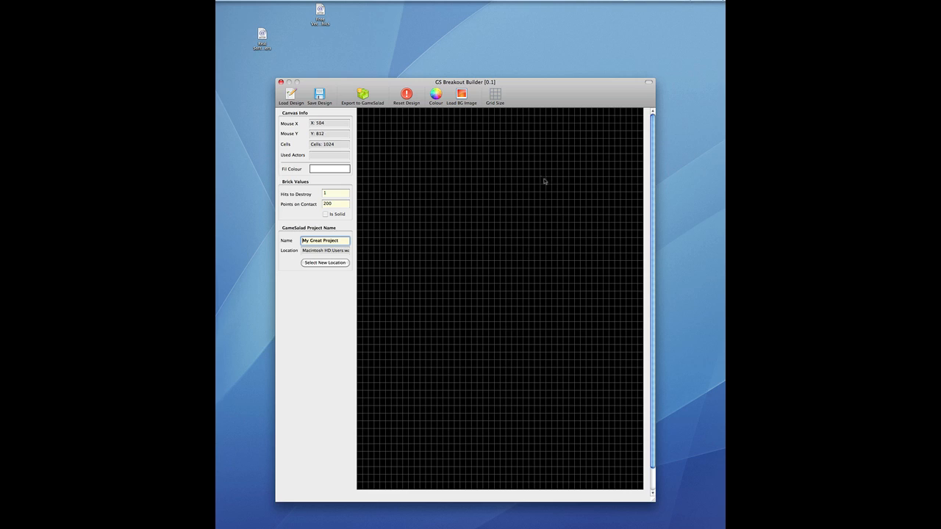
mouse_move(501, 118)
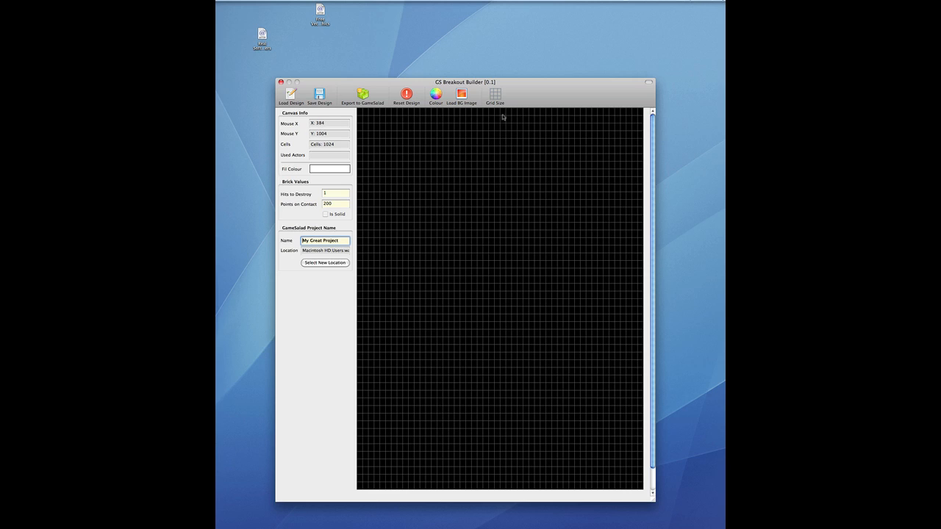
- Resize the brick grid to 192 large cells and move the builder window higher
left_click(495, 96)
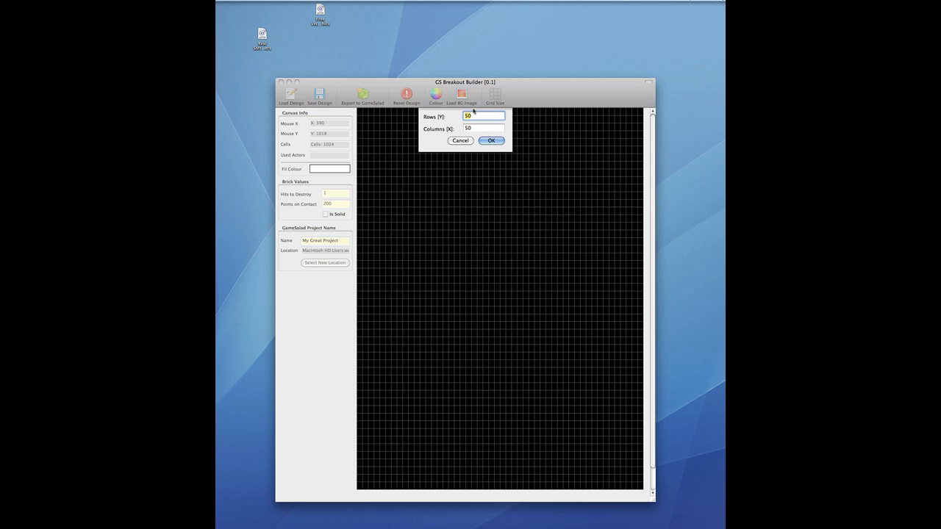
left_click(492, 140)
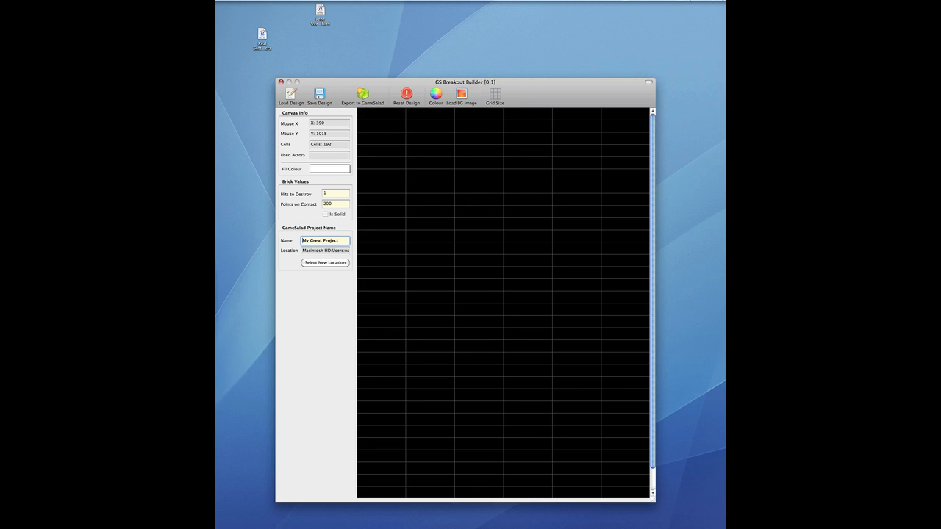
left_click_drag(463, 81, 458, 56)
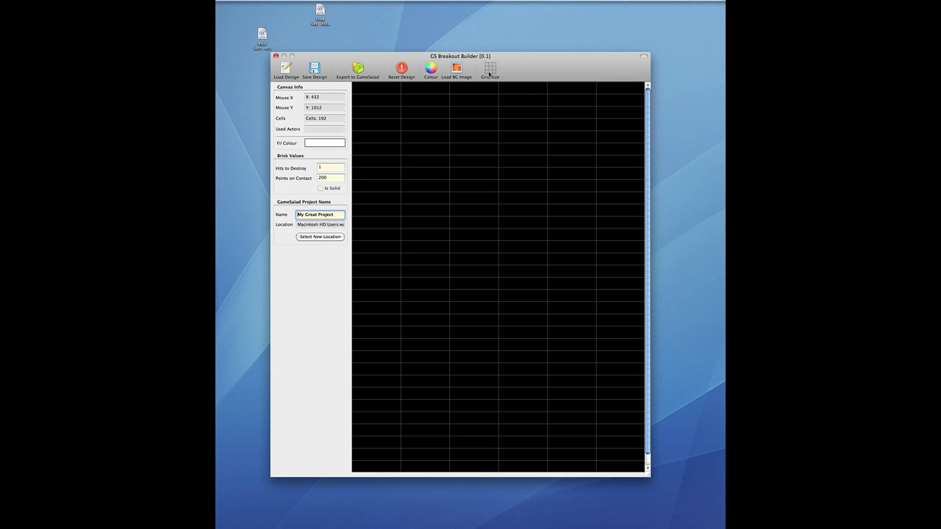
- Paint 26 bricks: yellow, blue and red rows, a red arch, purple bricks beneath
left_click(430, 68)
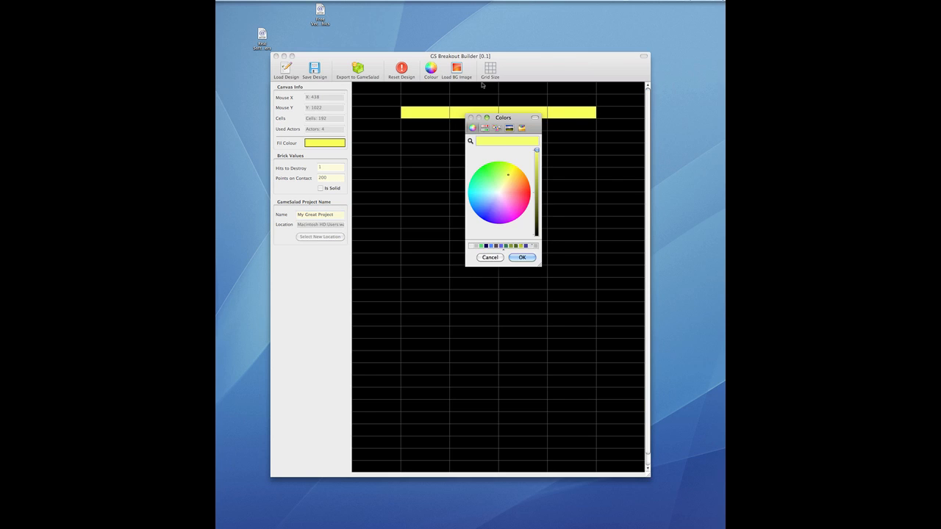
left_click(522, 257)
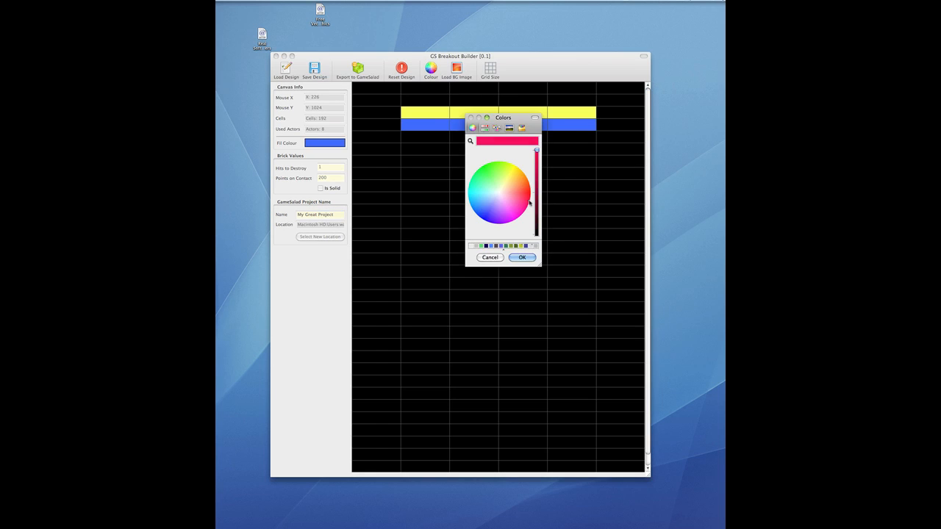
left_click(522, 257)
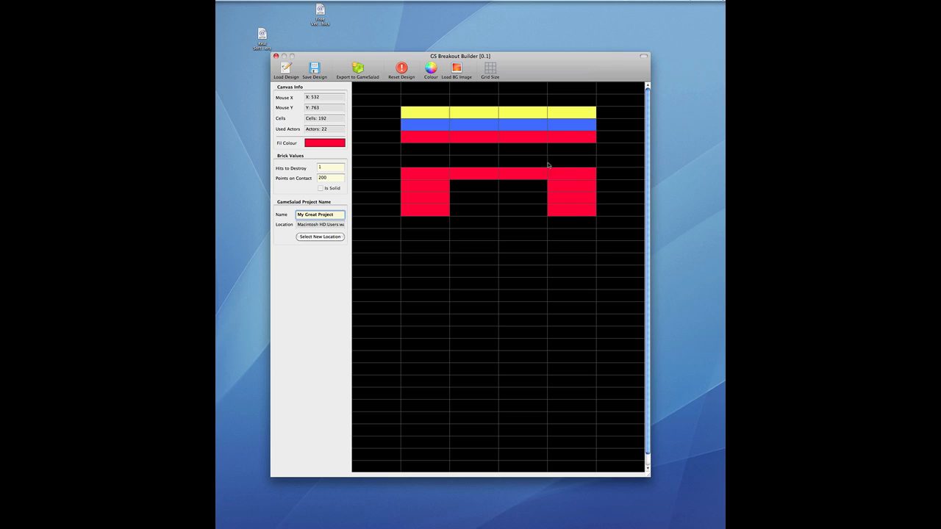
left_click(430, 70)
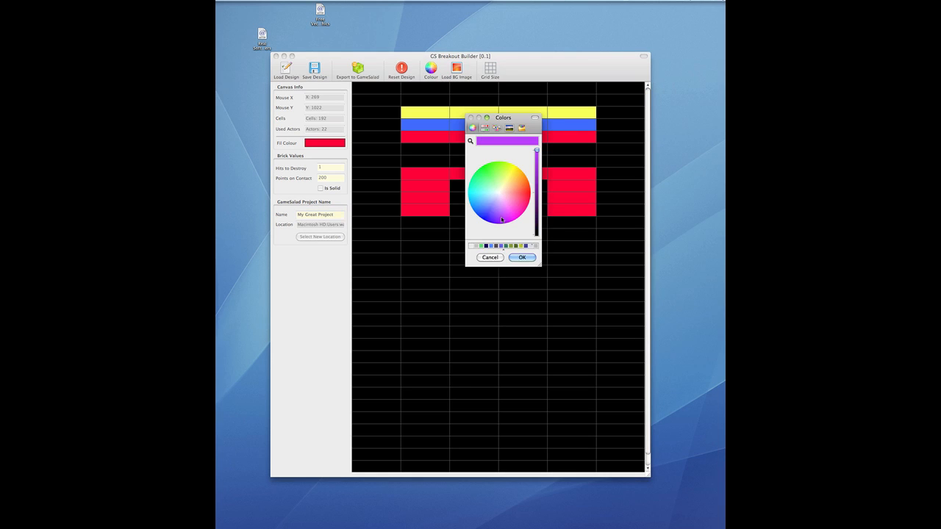
left_click(522, 257)
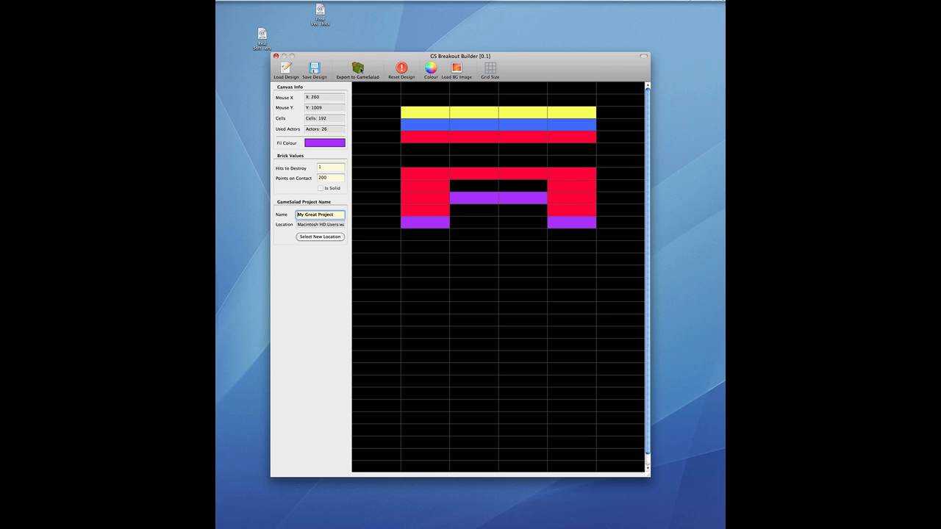
- Export the design as My Great Project, open it in GameSalad, skip the crash report, and preview
left_click(359, 69)
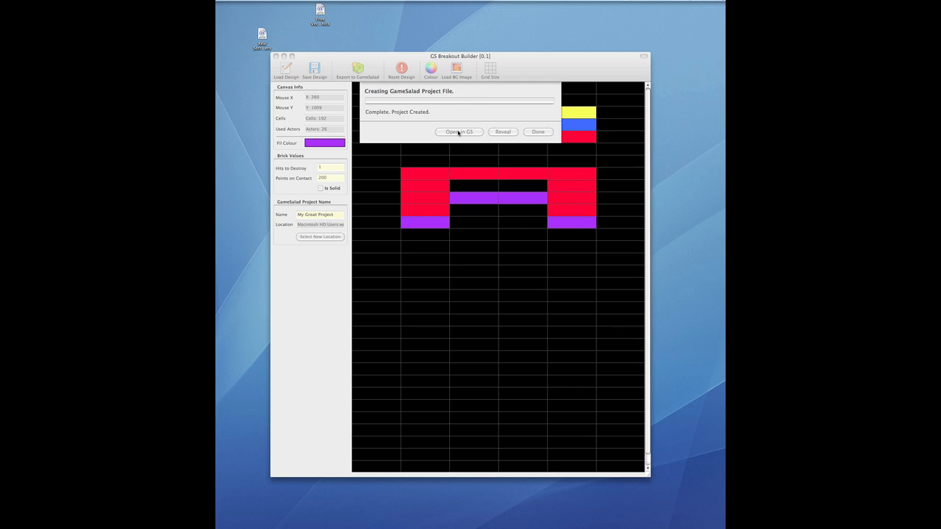
left_click(459, 133)
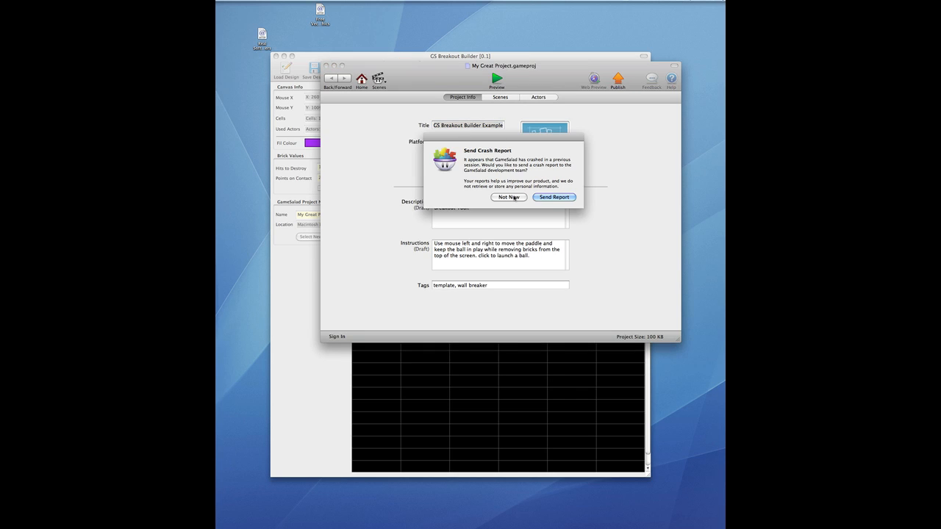
left_click(509, 197)
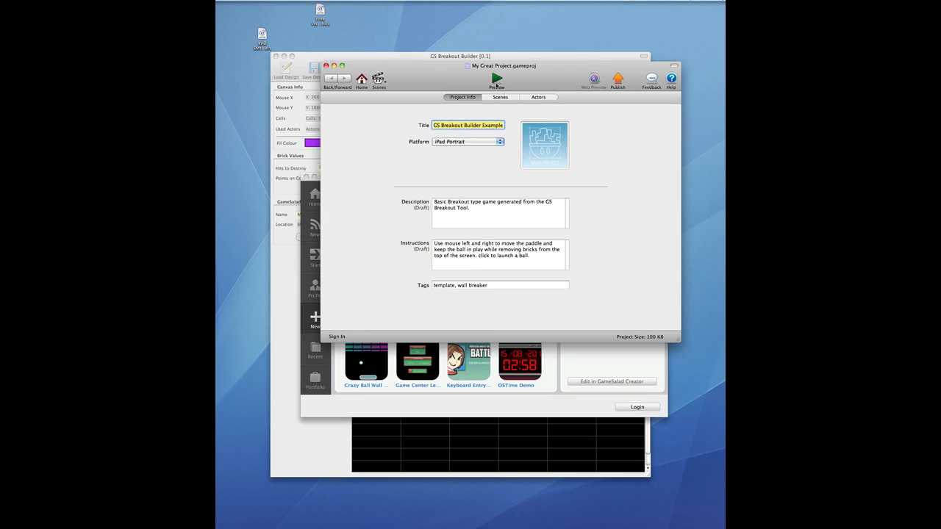
left_click(497, 78)
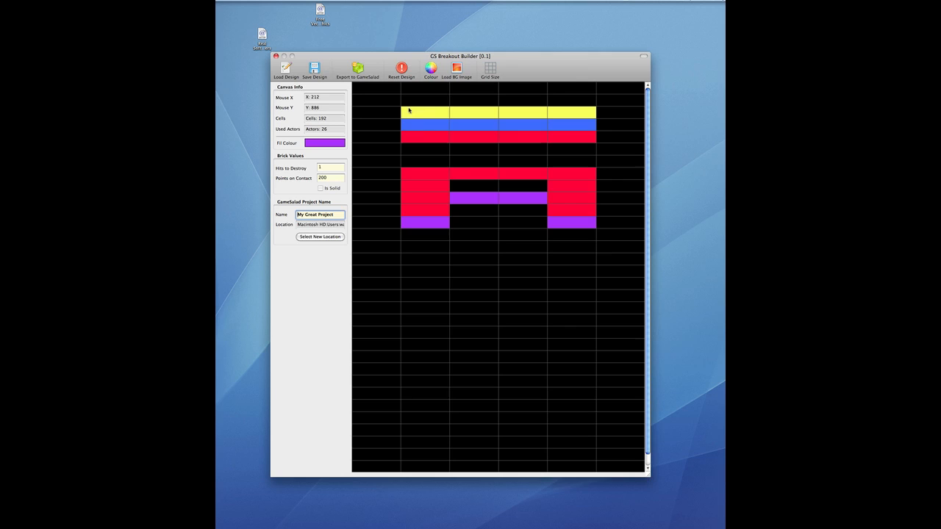
- Reset the design to zero bricks and bring up the Grid Size dialog
left_click(402, 70)
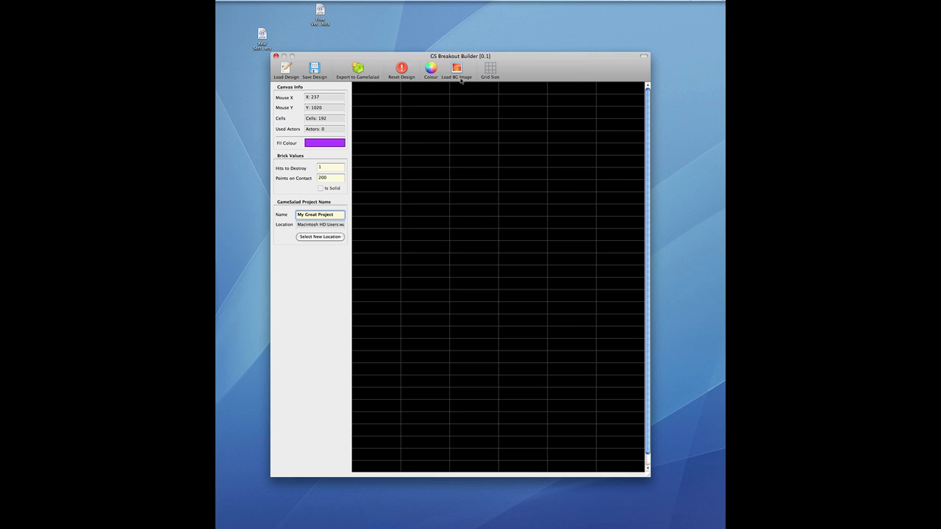
mouse_move(515, 137)
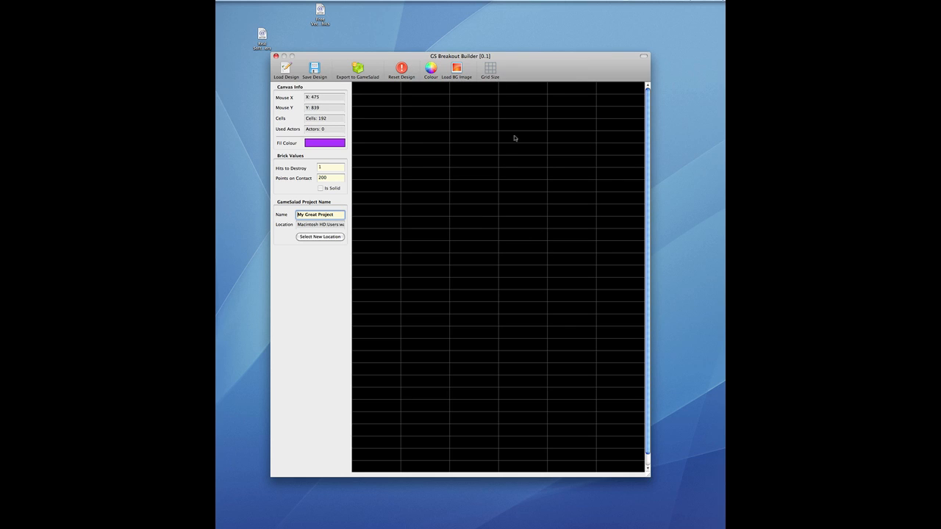
left_click(491, 70)
type("50")
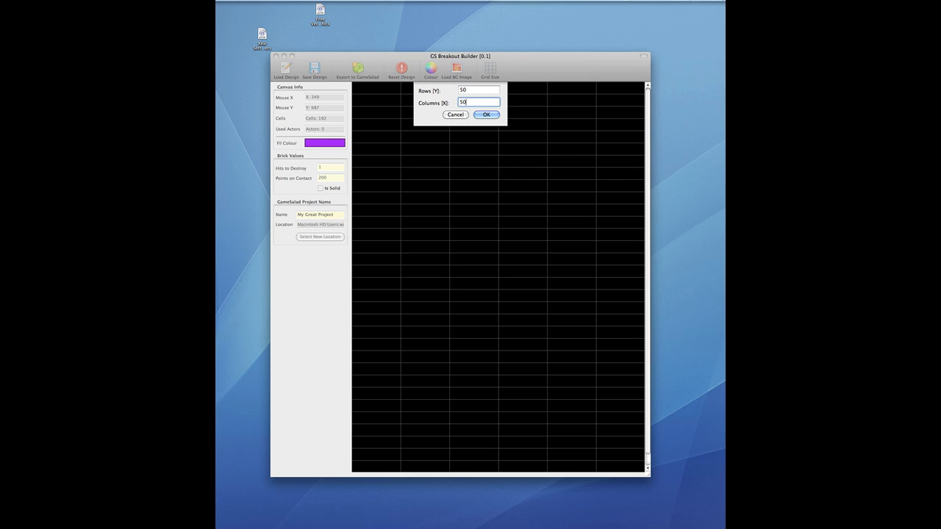
- Apply a 50×50 grid, draw a purple-and-pink house with roof and face, and export it
left_click(486, 115)
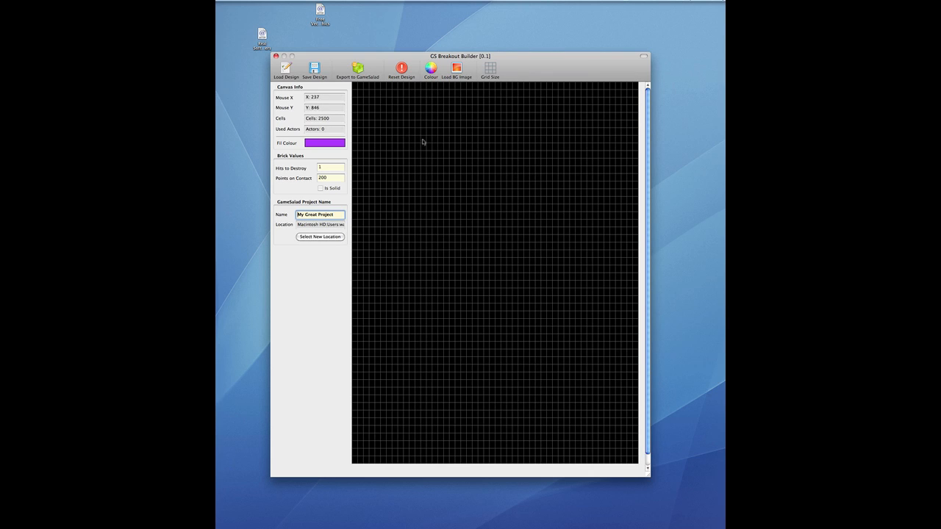
mouse_move(412, 156)
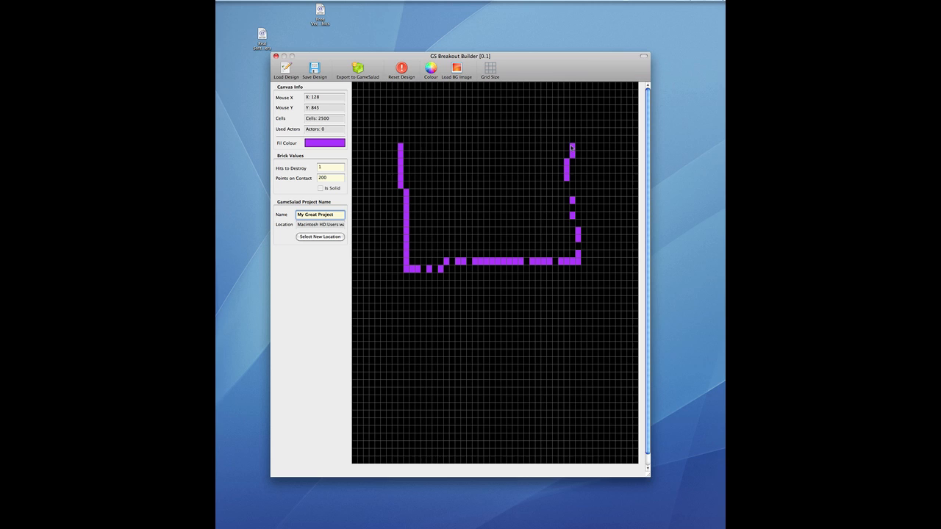
left_click_drag(405, 143, 573, 144)
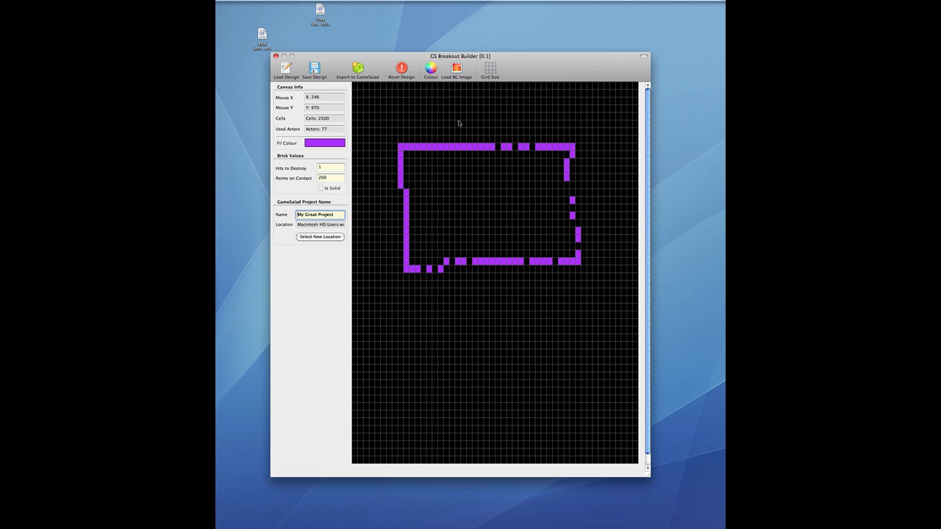
left_click(432, 67)
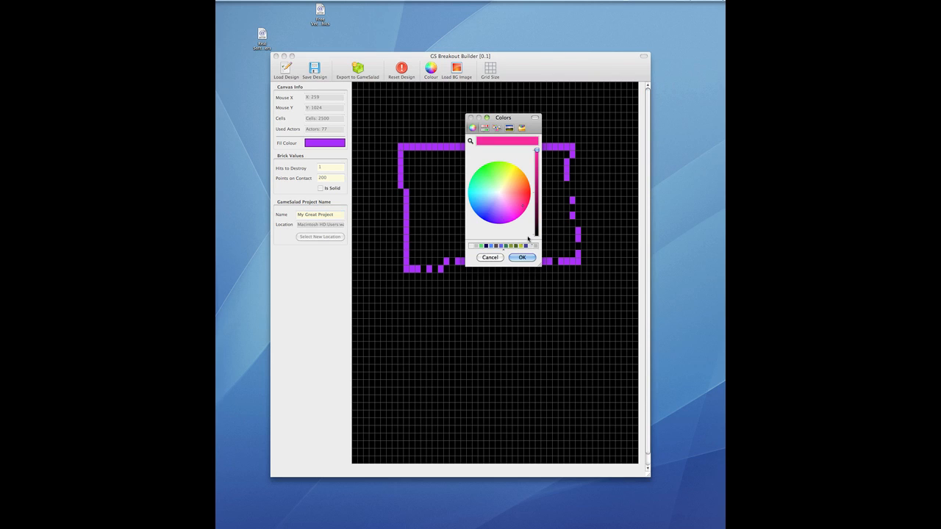
left_click(521, 257)
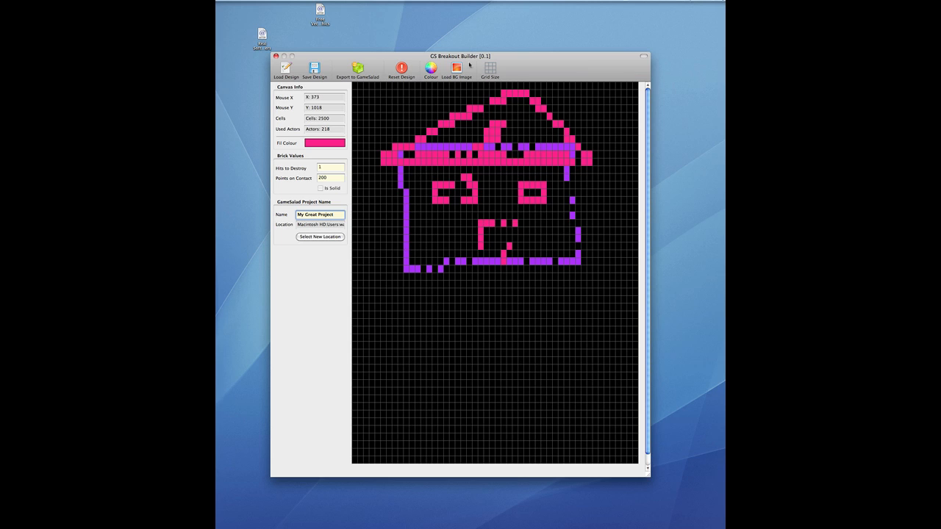
left_click(366, 70)
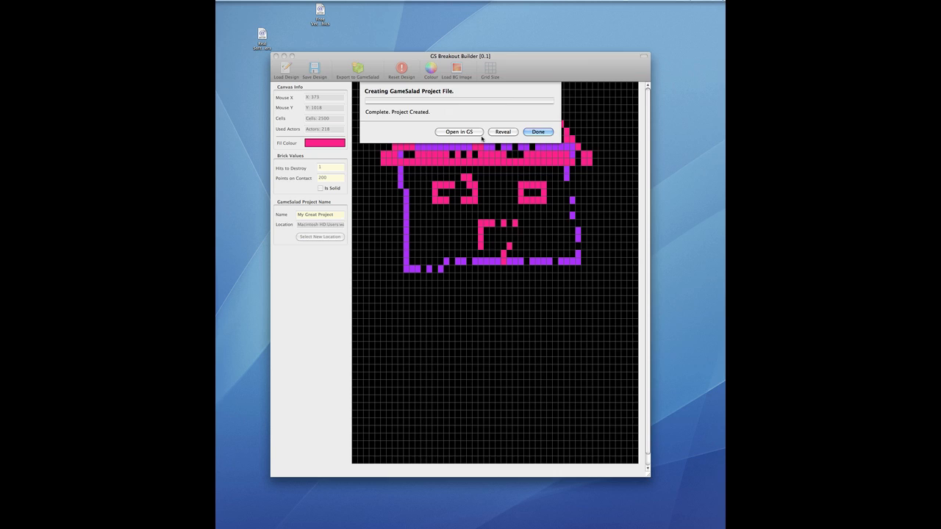
- Open the exported house project in GameSalad and play it in Preview
left_click(460, 132)
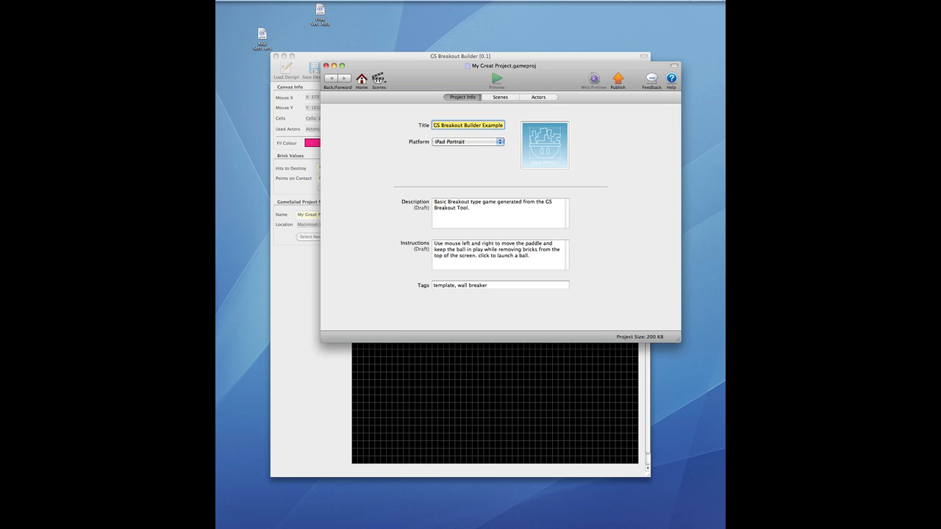
left_click(497, 81)
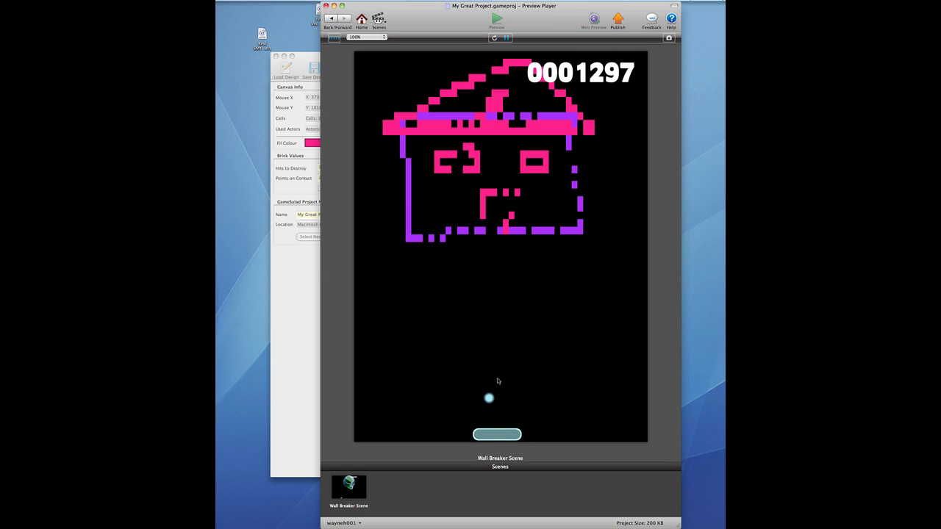
mouse_move(471, 364)
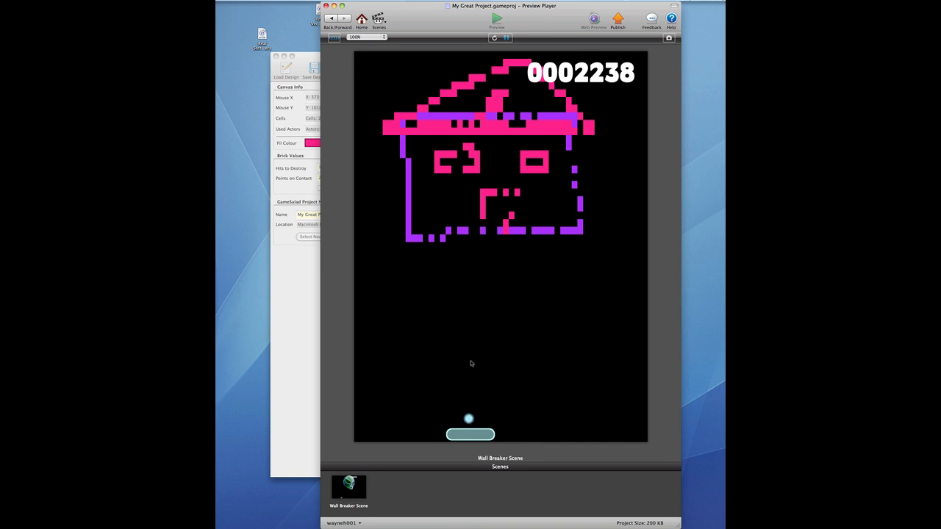
mouse_move(462, 357)
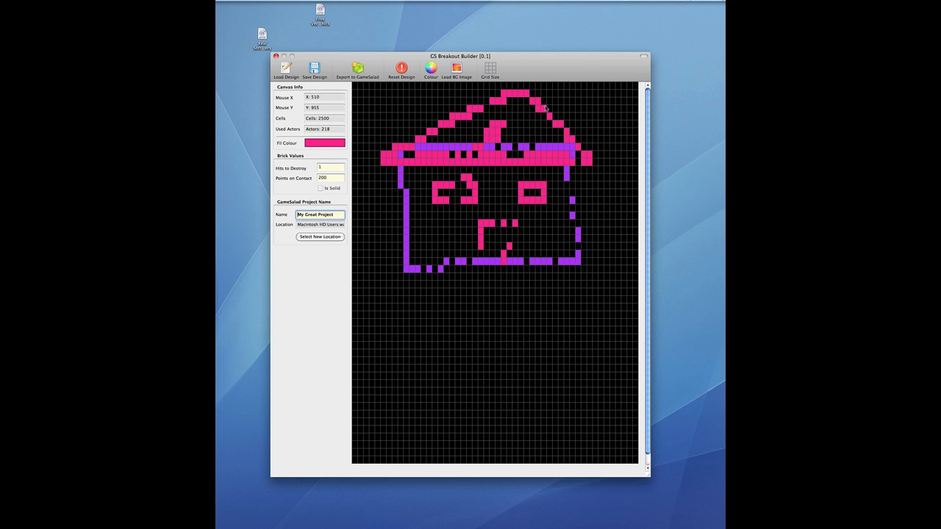
- Reset the house design and freehand-draw new pink bricks on the empty grid
left_click(401, 73)
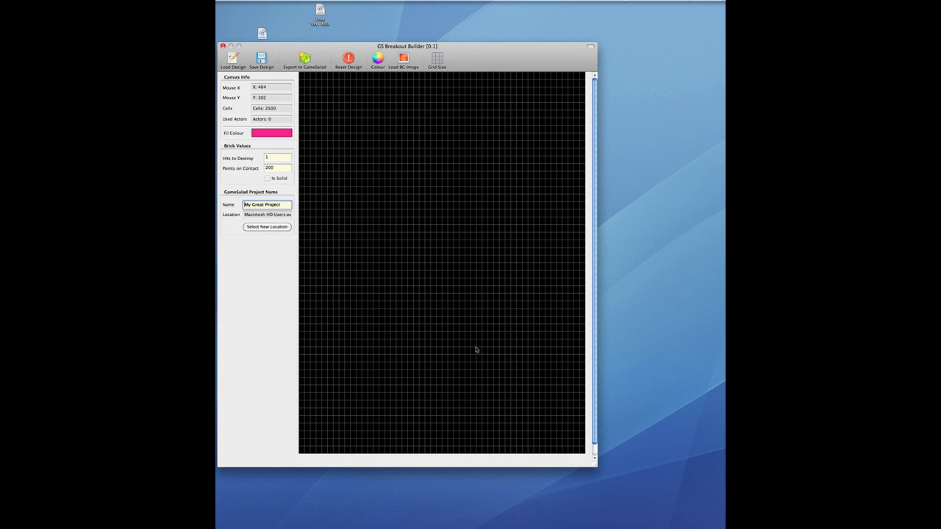
mouse_move(508, 169)
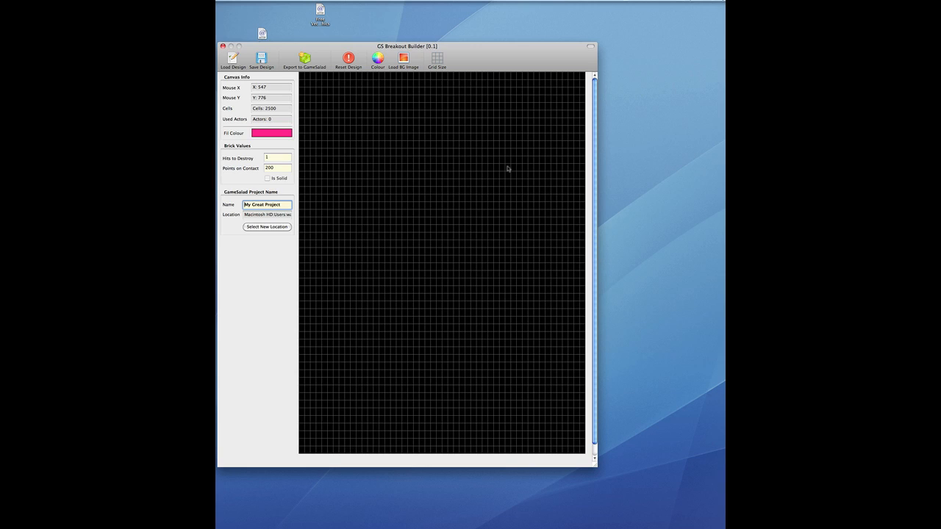
left_click_drag(412, 133, 416, 250)
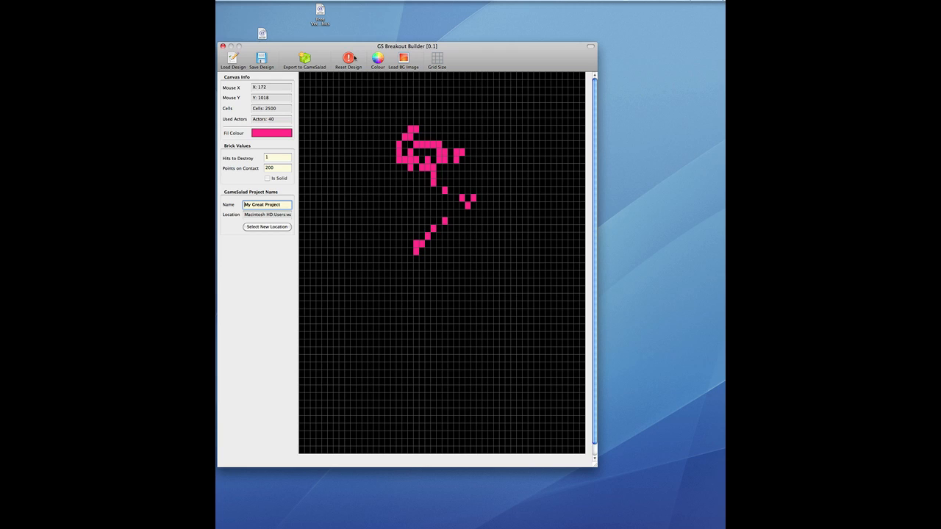
- Clear the pink scribble, load the portrait PNG into an 894-brick design, and export it
left_click(403, 58)
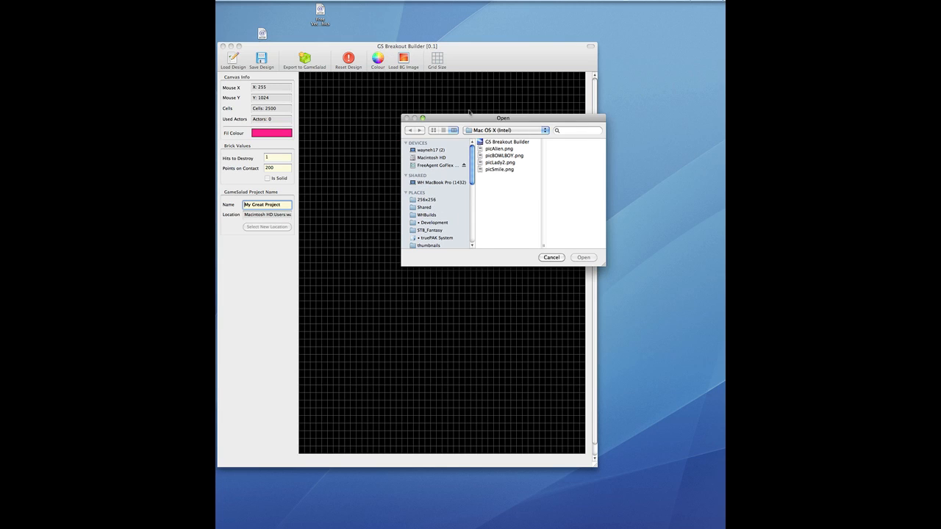
left_click(500, 163)
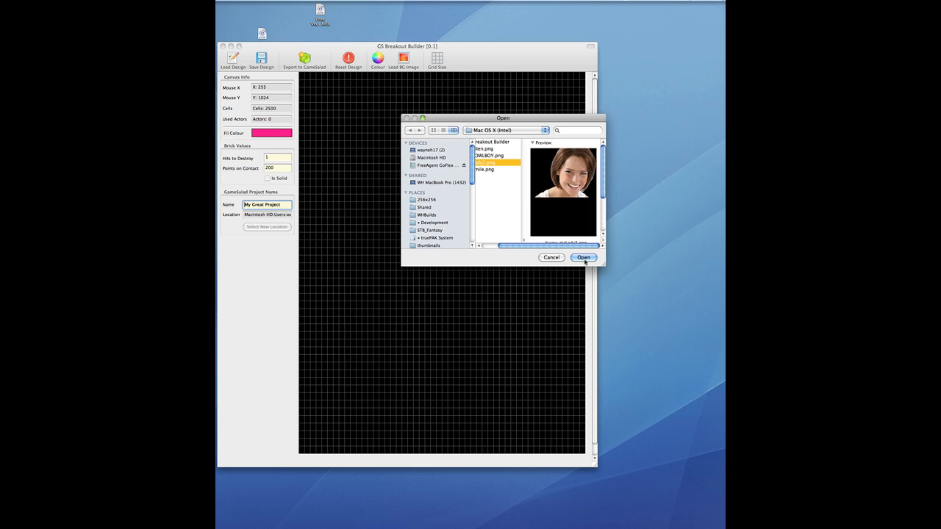
left_click(583, 257)
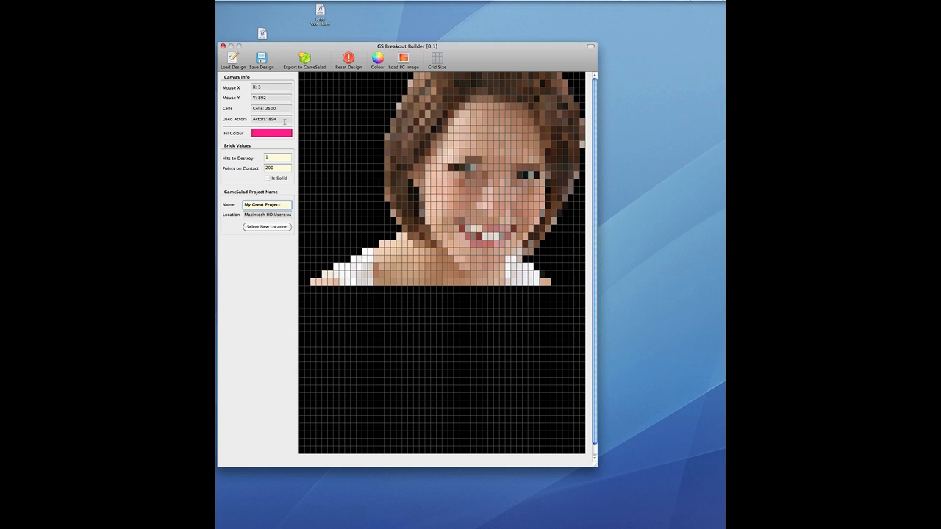
mouse_move(359, 234)
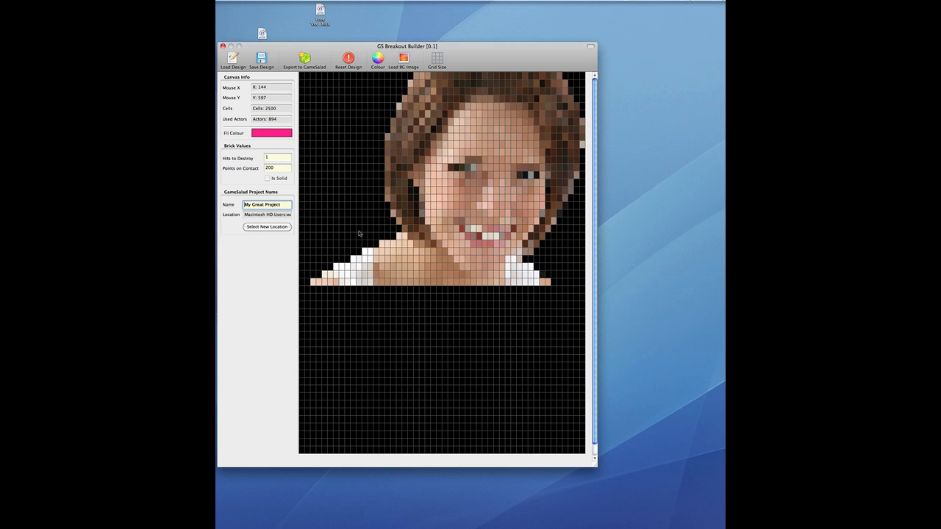
left_click(307, 61)
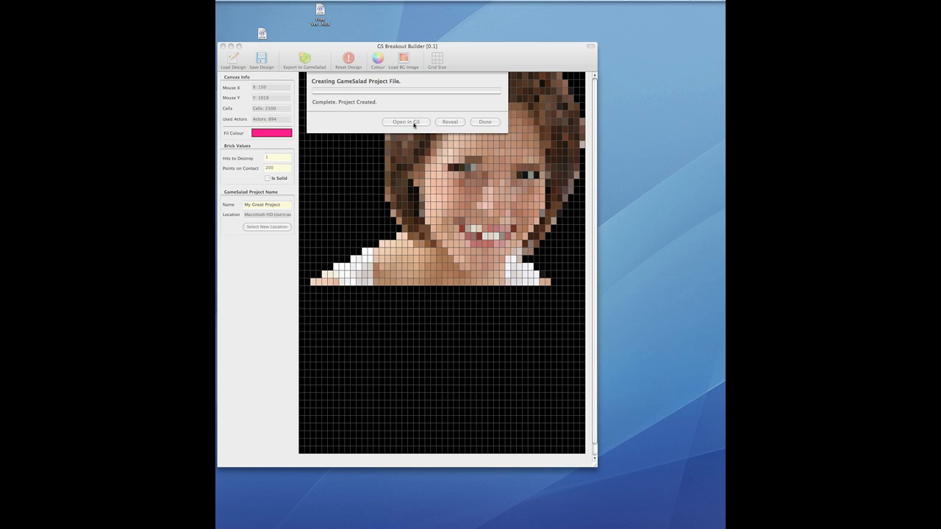
- Open the portrait project in GameSalad and launch its preview to play the level
left_click(406, 122)
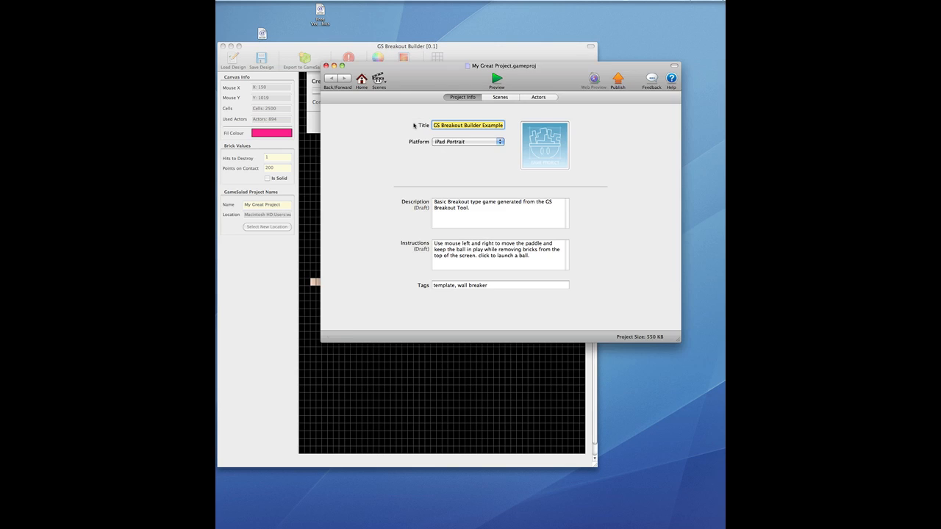
left_click(489, 82)
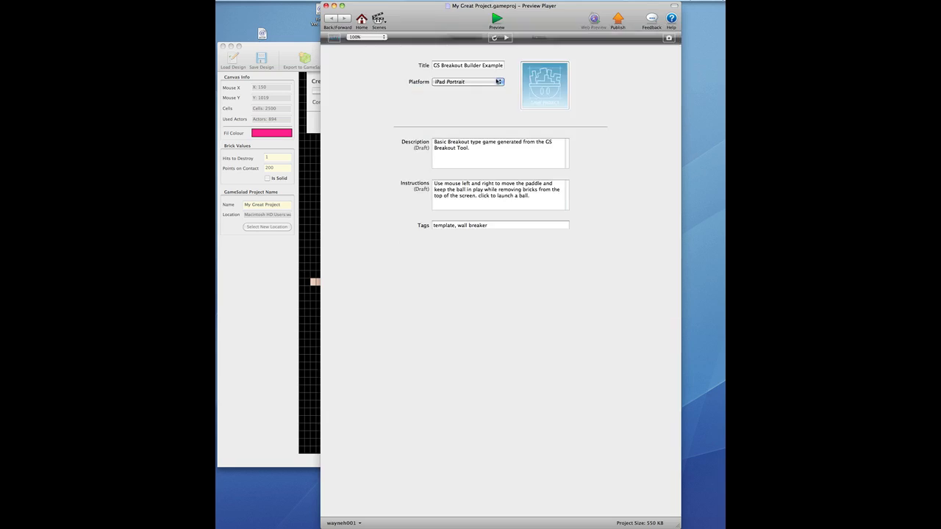
left_click(502, 22)
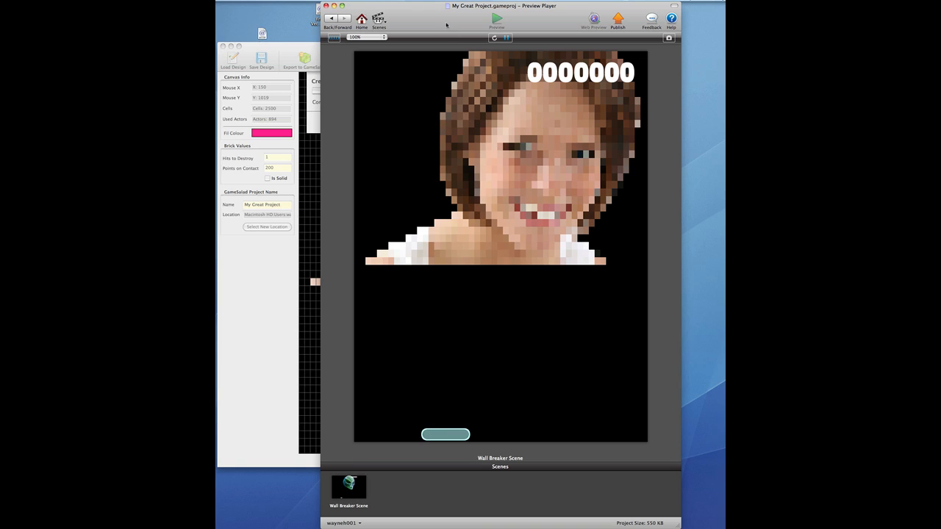
mouse_move(603, 237)
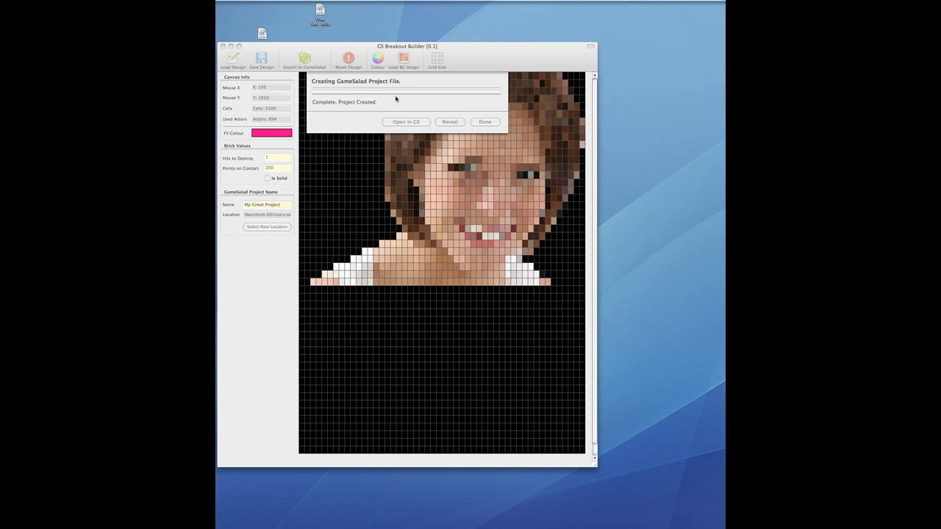
left_click(485, 121)
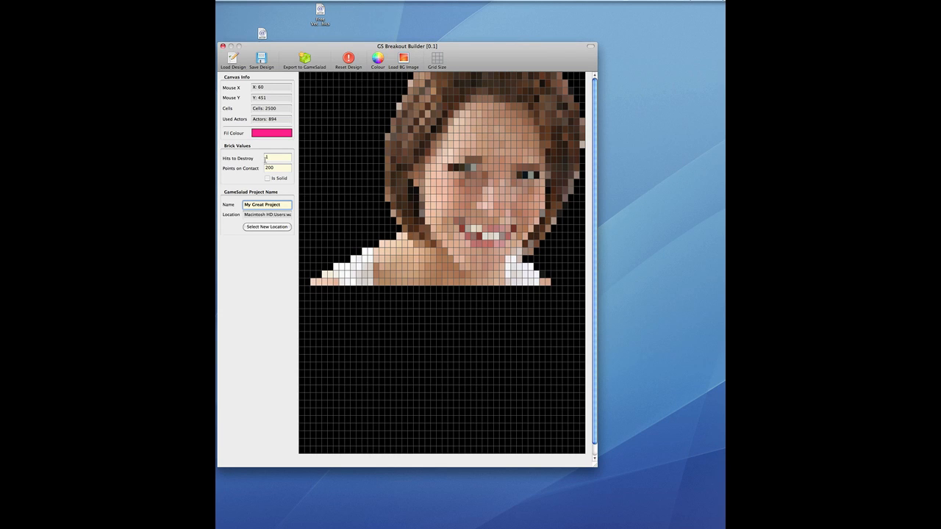
mouse_move(254, 150)
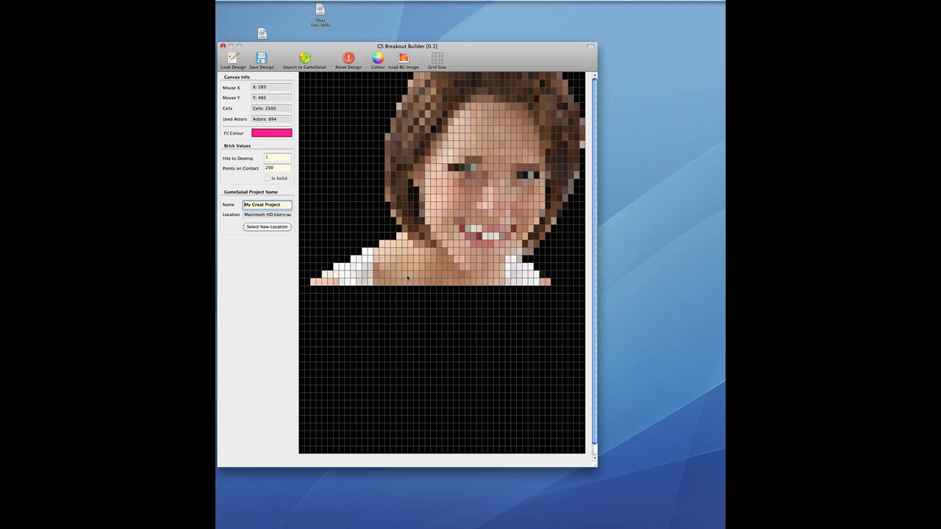
mouse_move(380, 212)
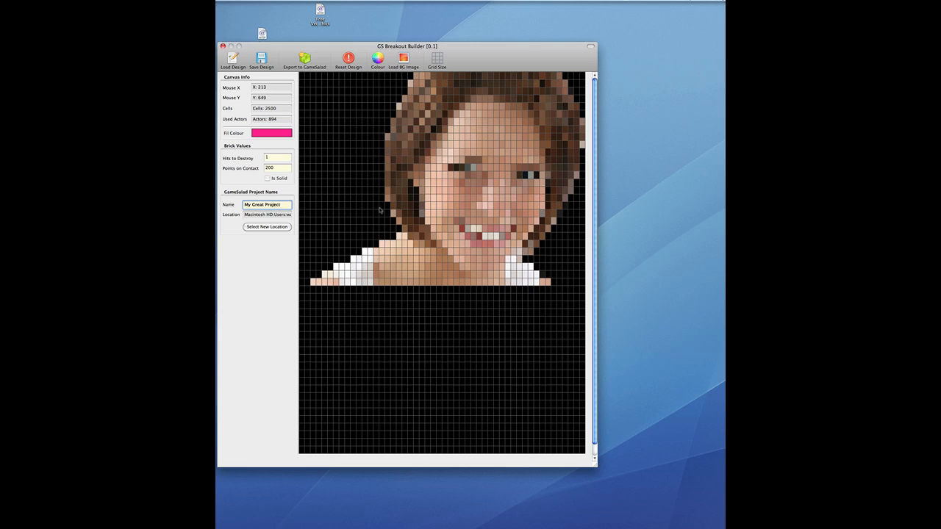
mouse_move(376, 201)
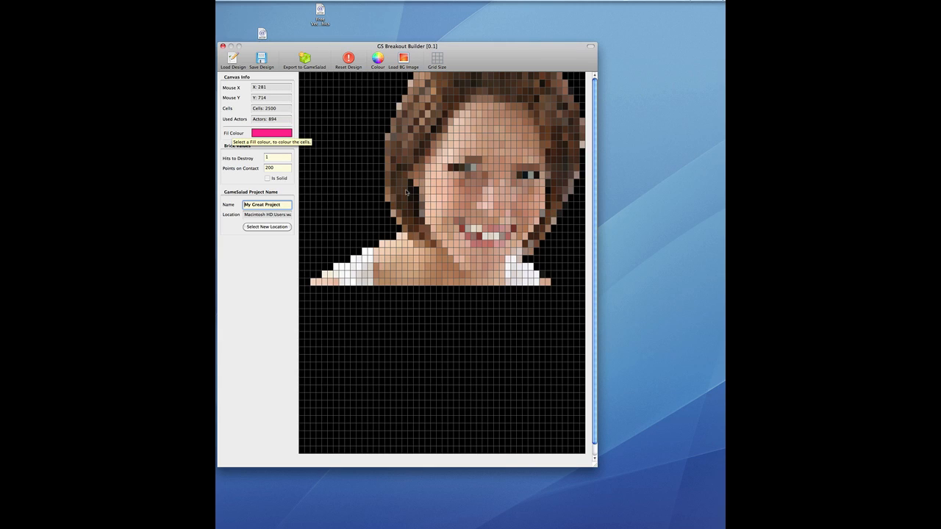
mouse_move(412, 192)
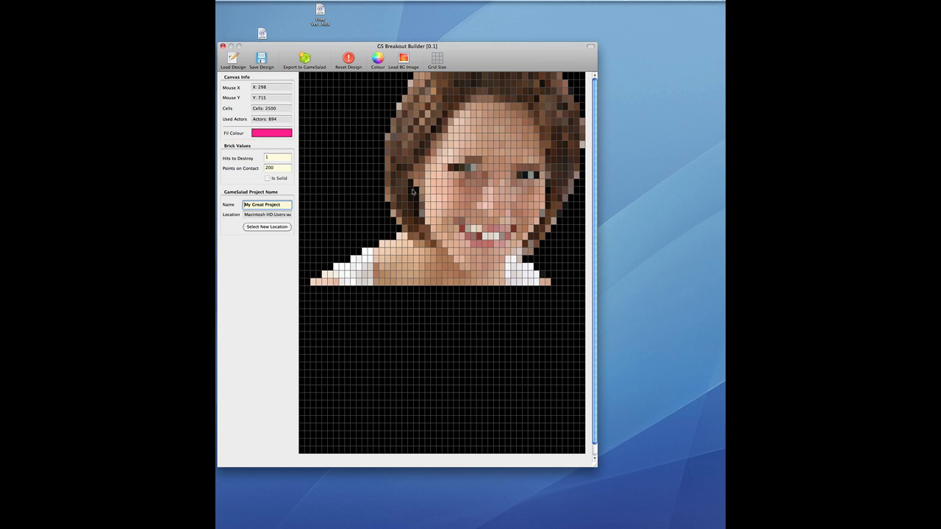
mouse_move(426, 95)
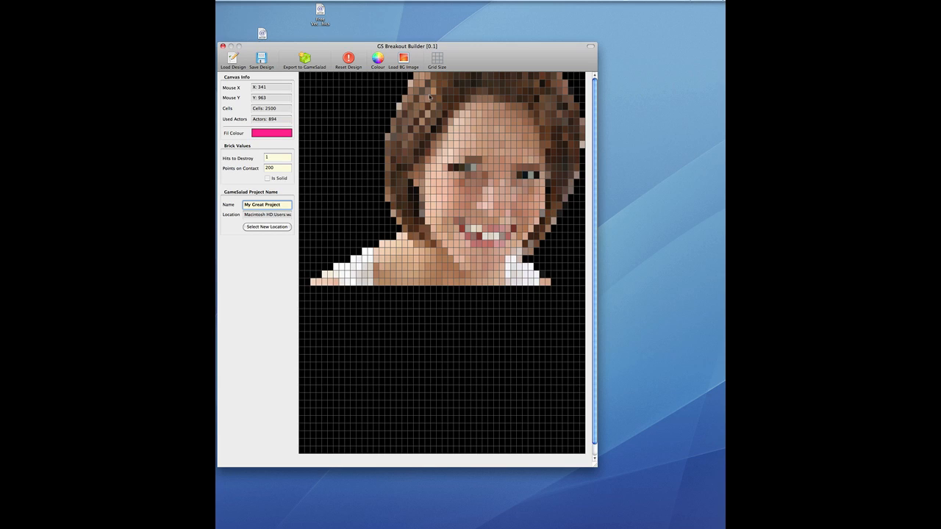
- Reset the grid, load the bowl picture as 1,191 bricks, and export to GameSalad
left_click(347, 57)
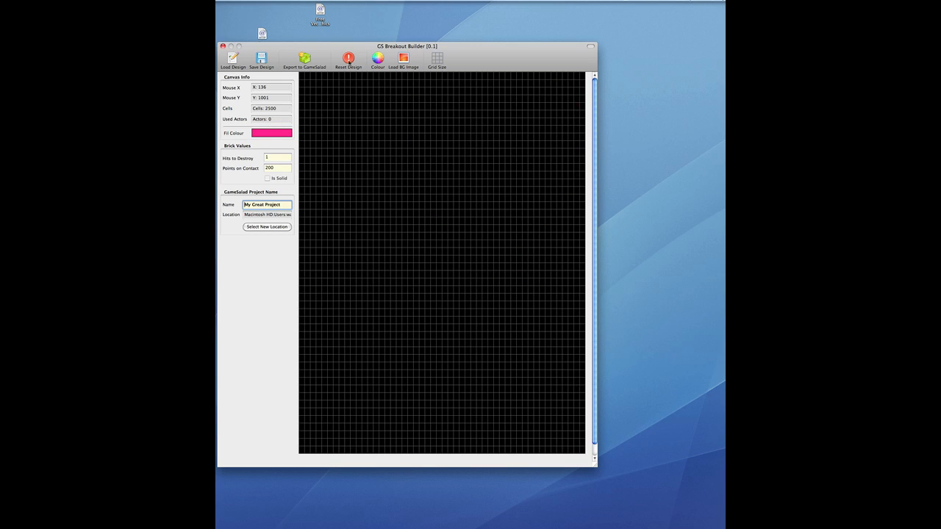
left_click(403, 58)
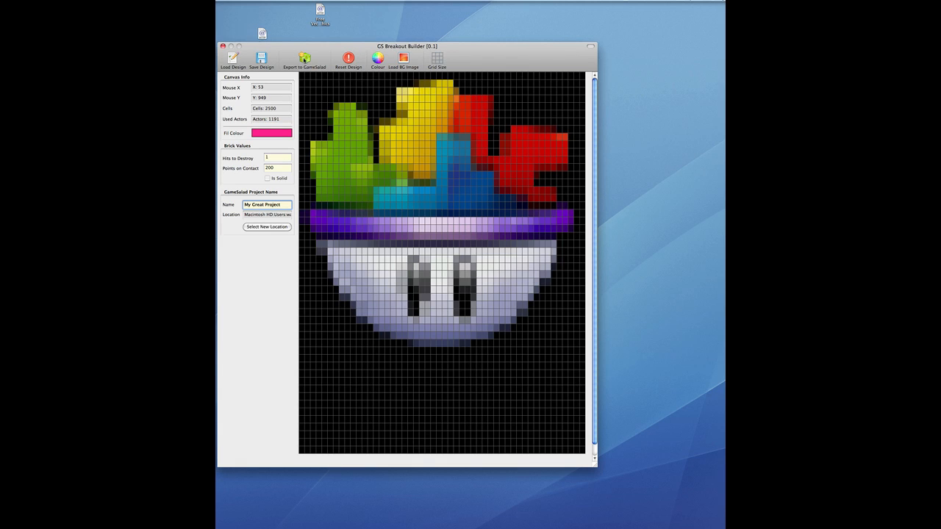
left_click(305, 60)
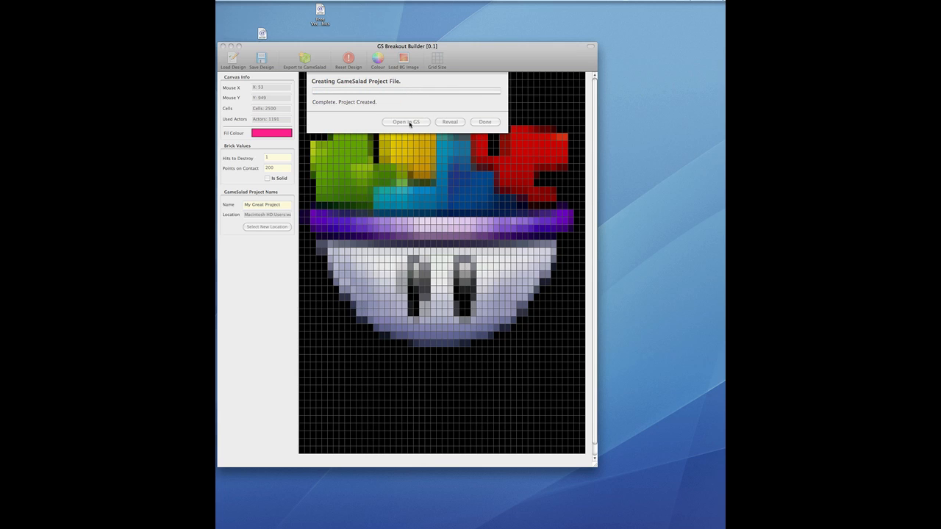
- Launch the exported project in GameSalad, then close the export-complete message
left_click(406, 121)
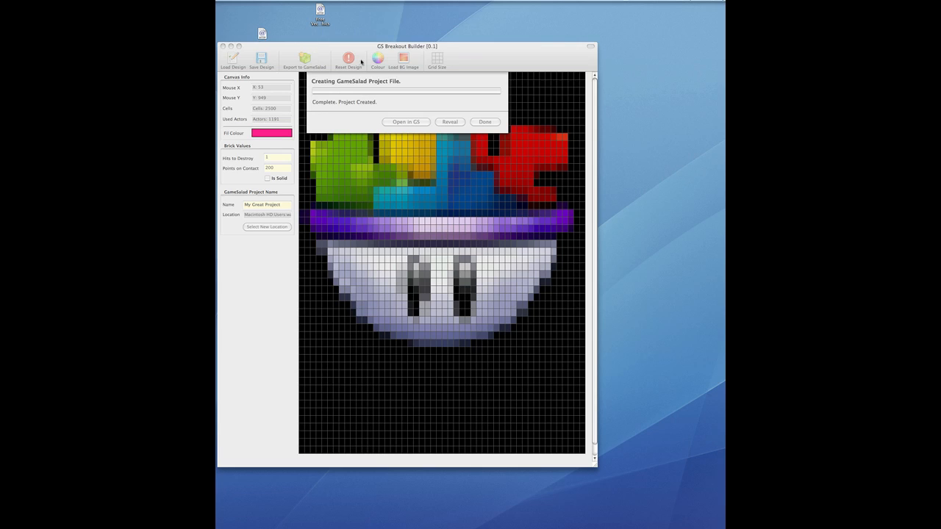
left_click(484, 121)
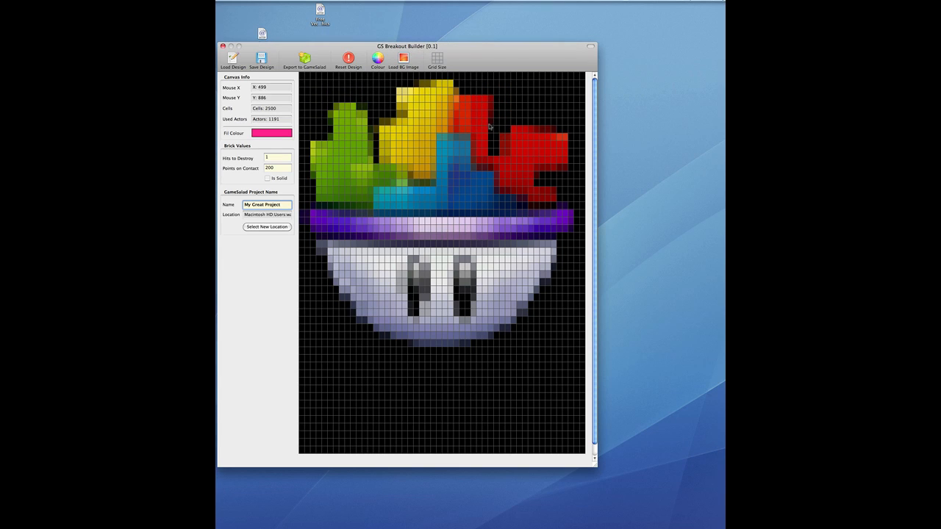
- Resize the grid to 100 by 100 and load picAlien.png, producing 3,821 bricks
left_click(442, 58)
type("100")
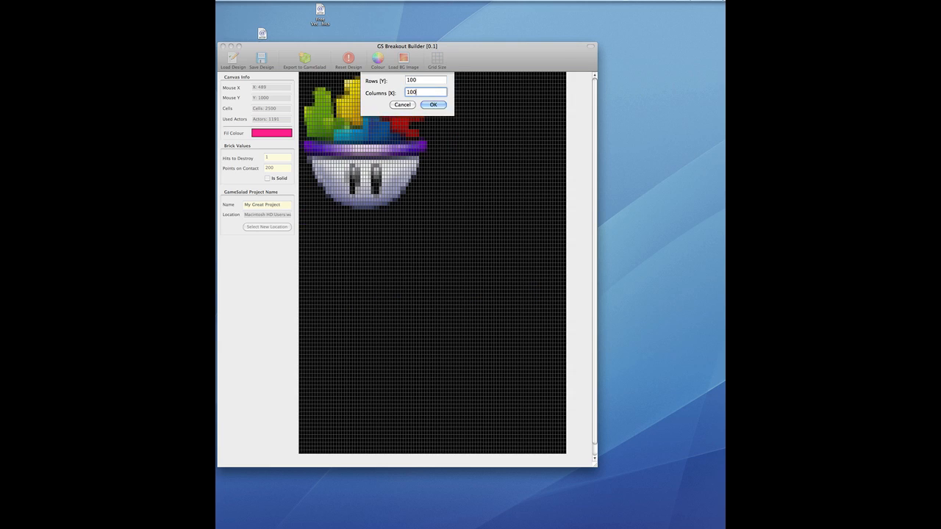
left_click(434, 105)
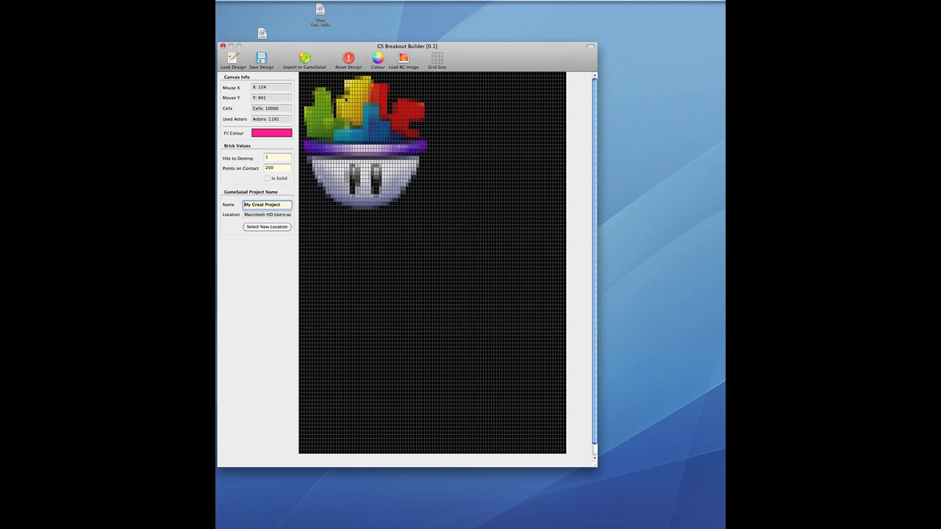
left_click(404, 59)
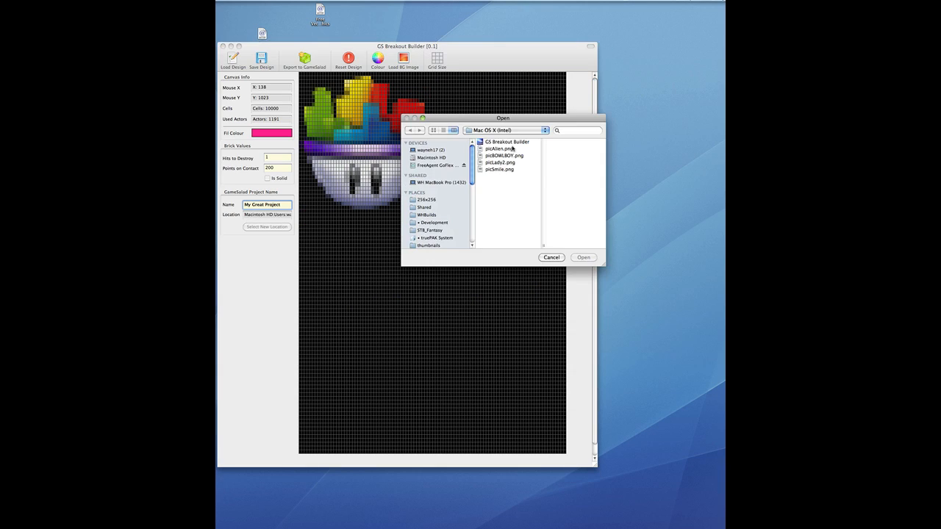
left_click(498, 142)
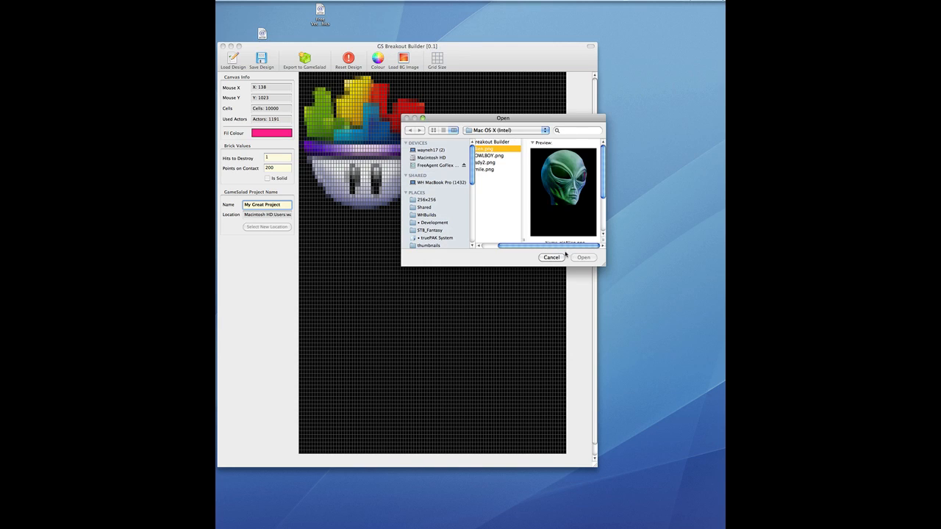
left_click(583, 257)
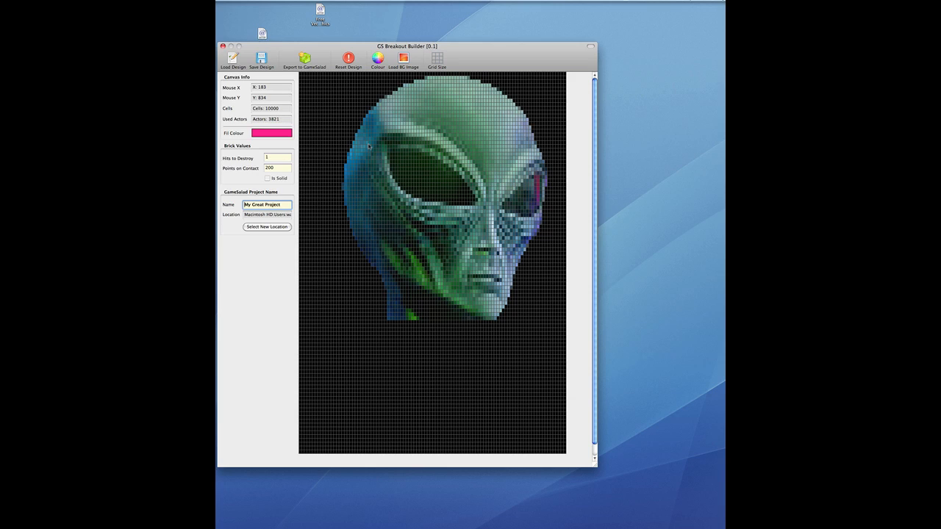
- Edit the cells below the alien's chin and neck, bringing the count to 3,830 bricks
left_click(397, 311)
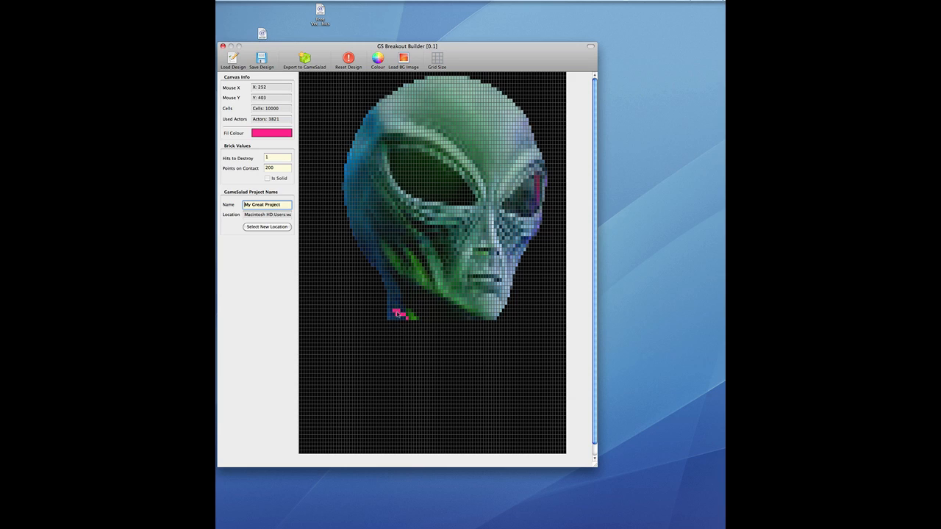
left_click_drag(397, 314, 404, 328)
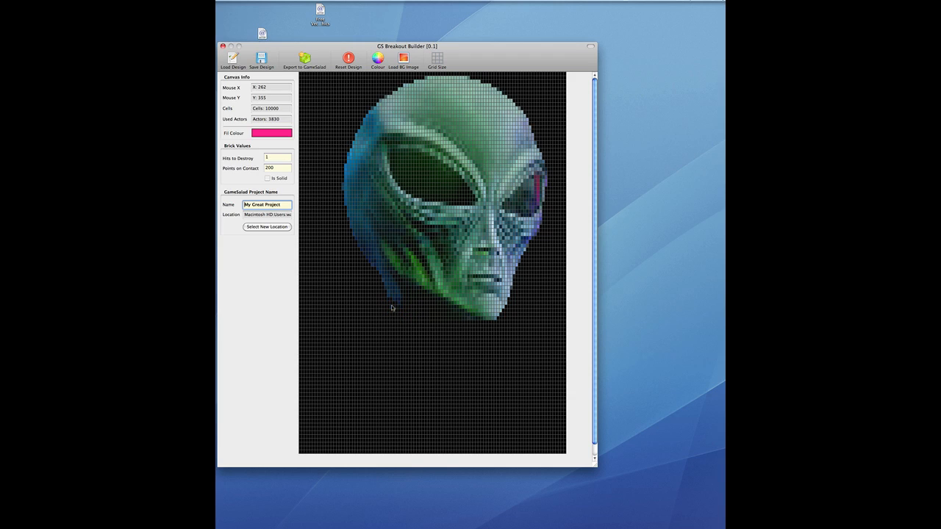
mouse_move(384, 286)
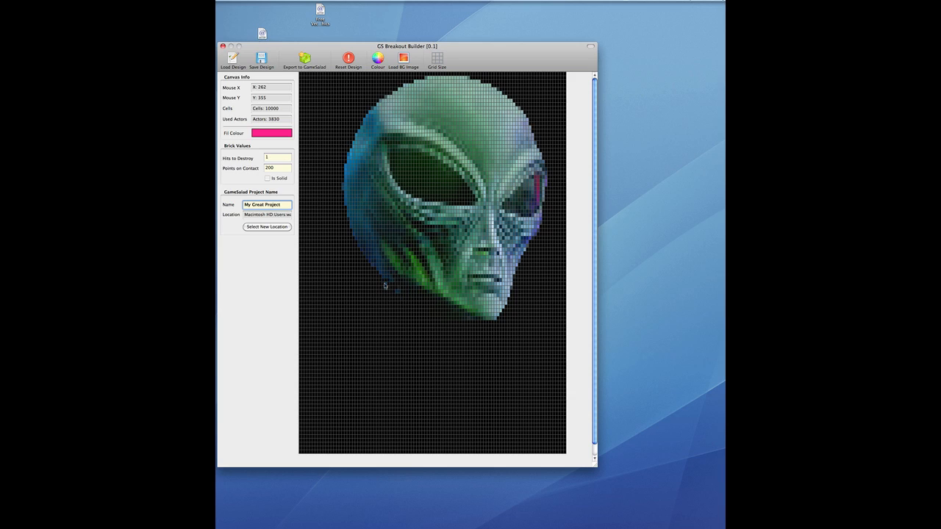
mouse_move(387, 291)
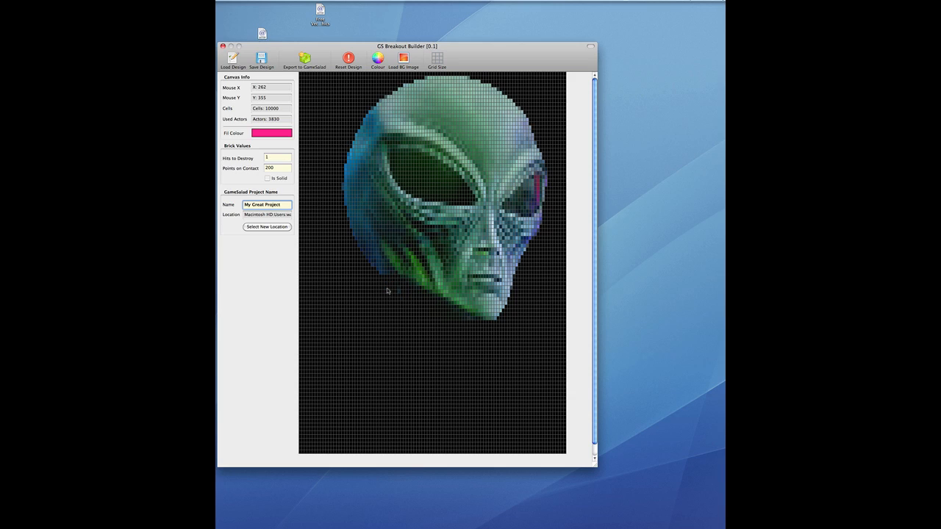
mouse_move(504, 320)
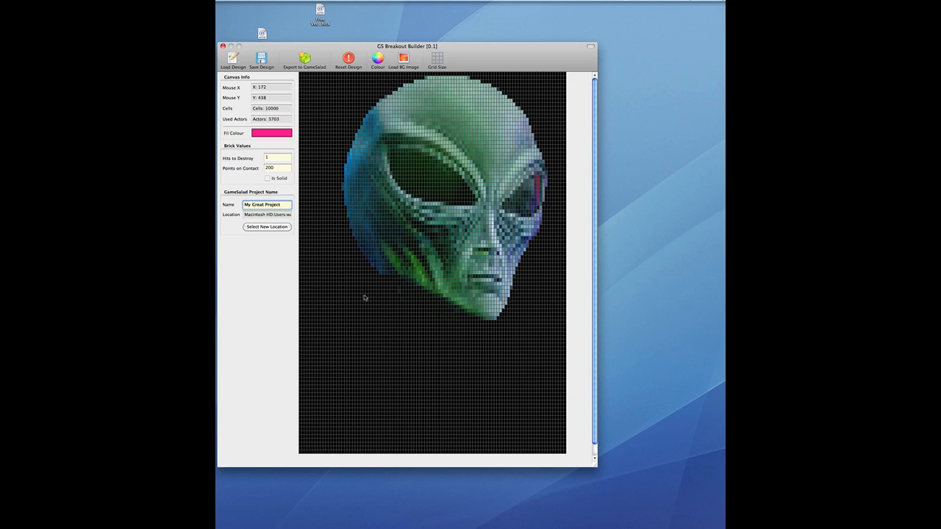
mouse_move(400, 294)
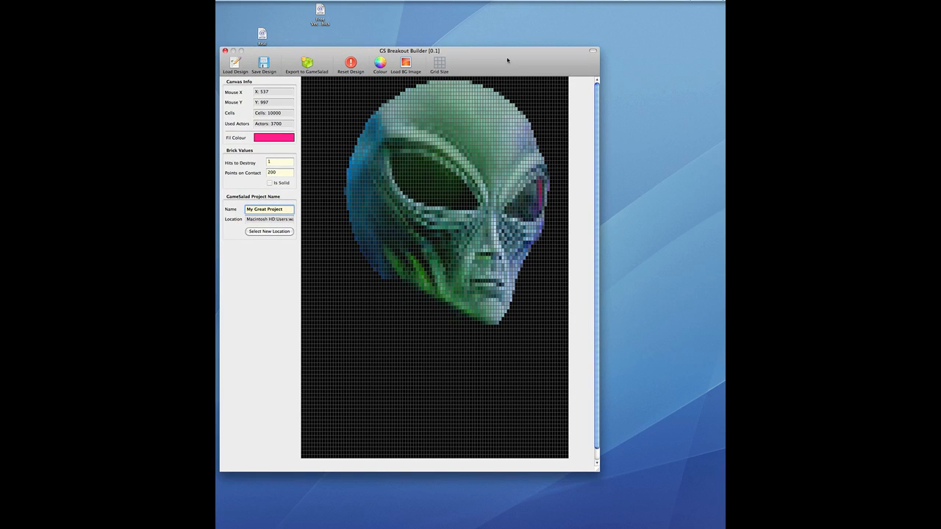
mouse_move(393, 288)
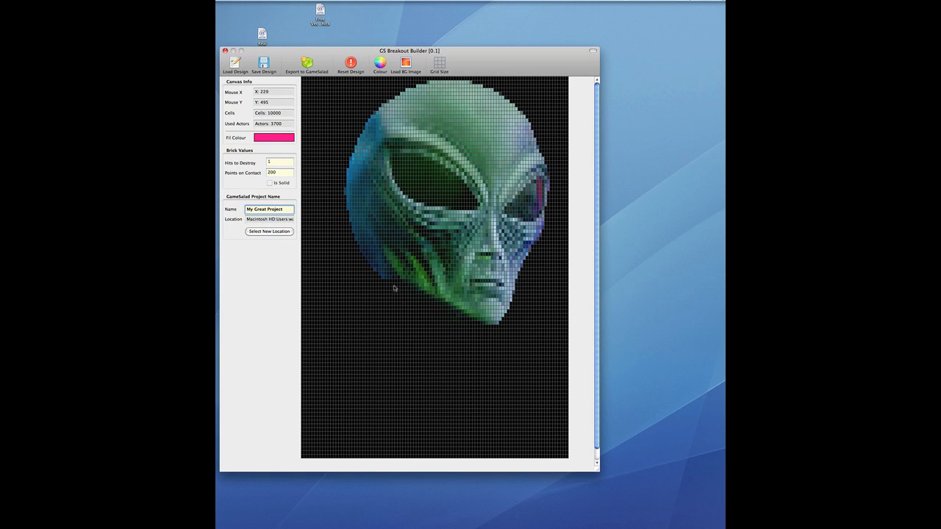